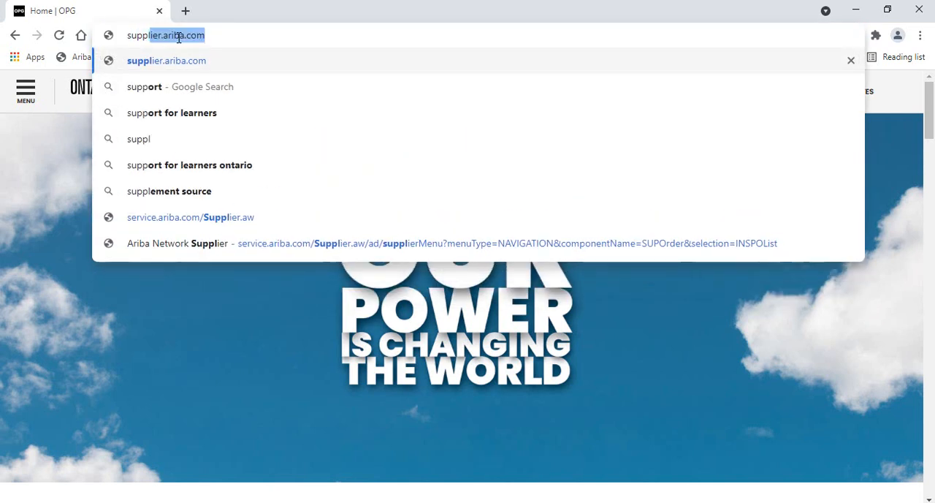
- Go to supplier.ariba.com and enter the supplier account's user name and password
text(supplier.ariba.com)
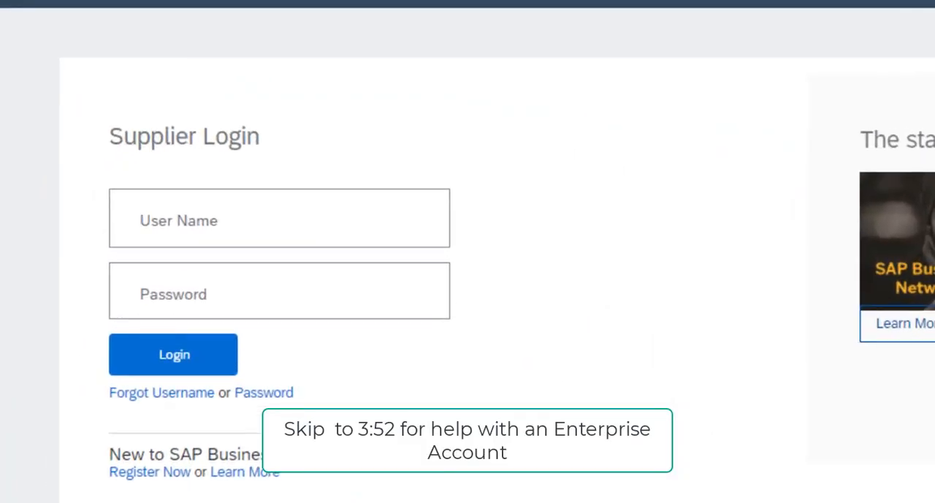
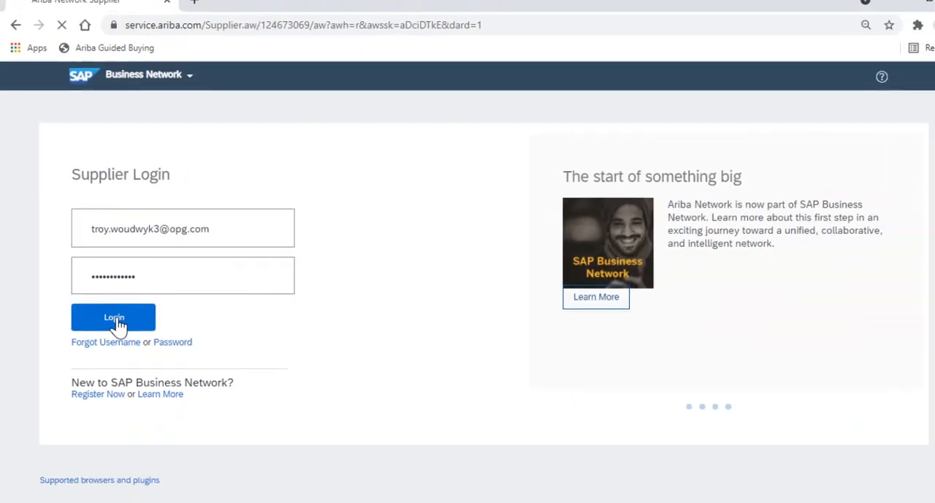
- Log in to the supplier account and go to the empty Workbench page
click(114, 315)
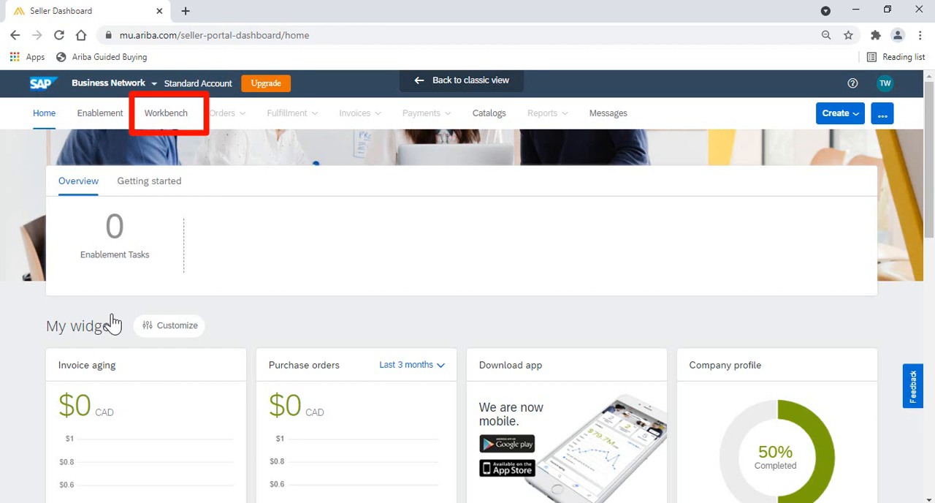
mouse_move(160, 149)
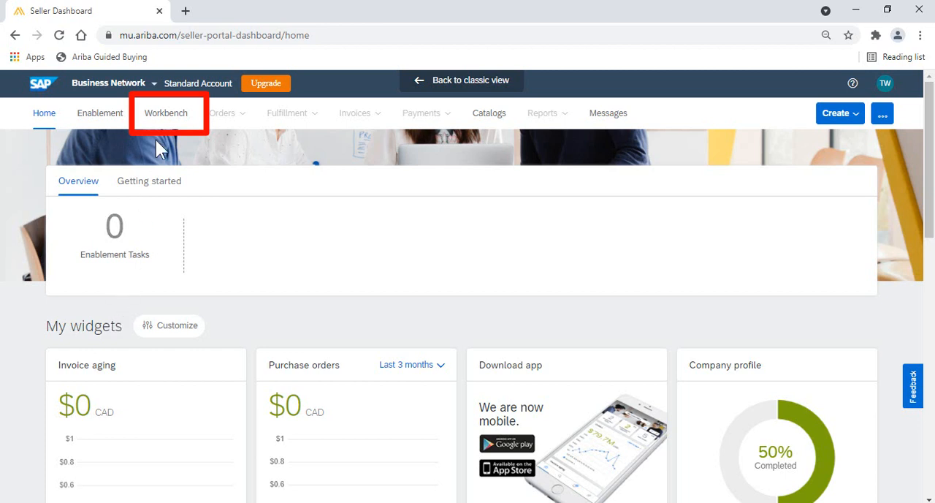
mouse_move(165, 118)
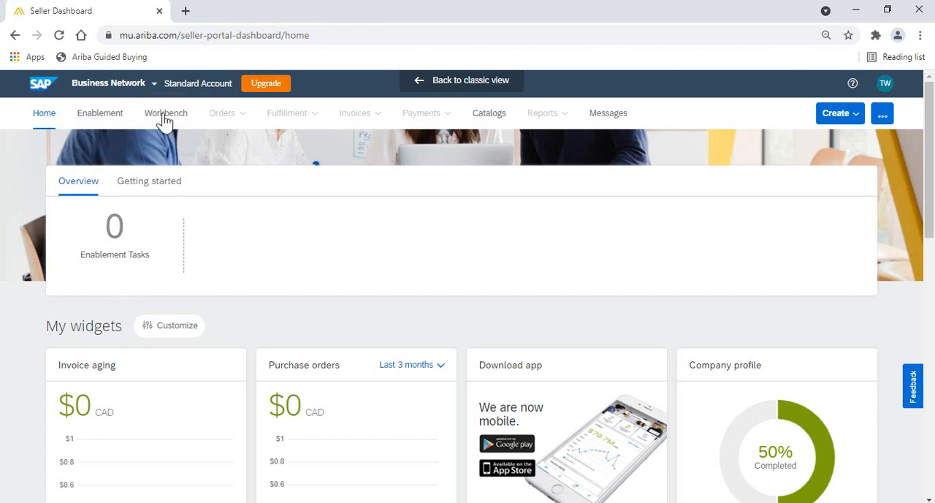
click(165, 113)
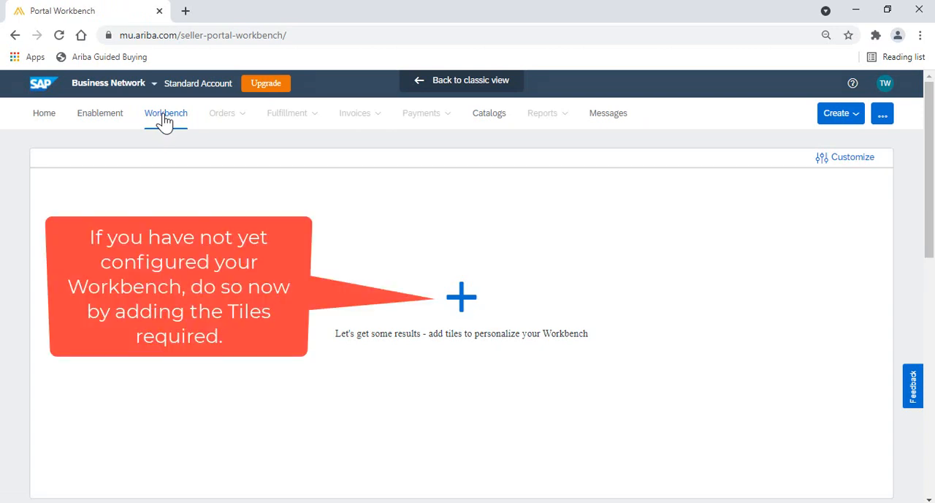
- Start editing the empty Workbench and add a New orders tile
click(462, 298)
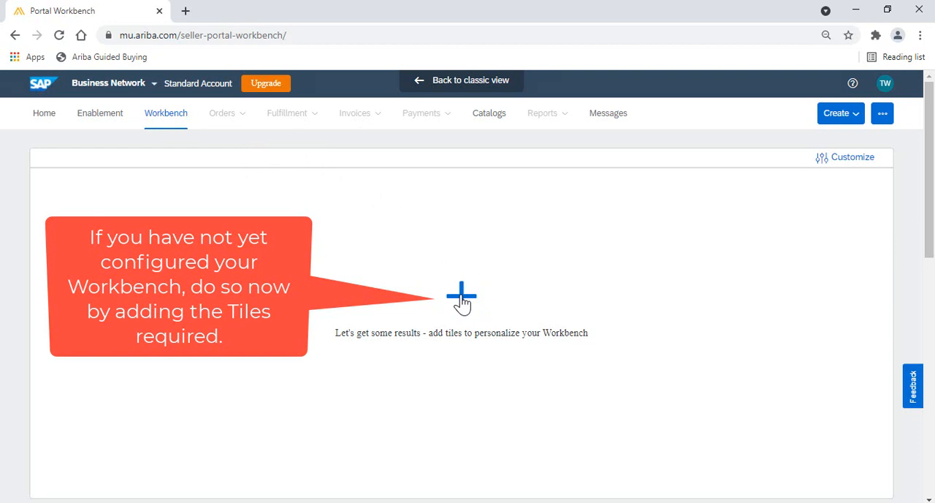
click(461, 292)
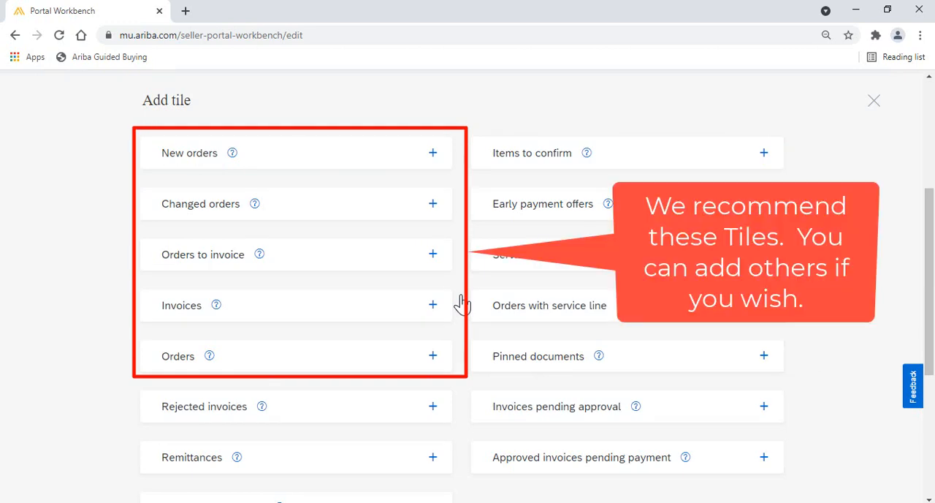
mouse_move(433, 152)
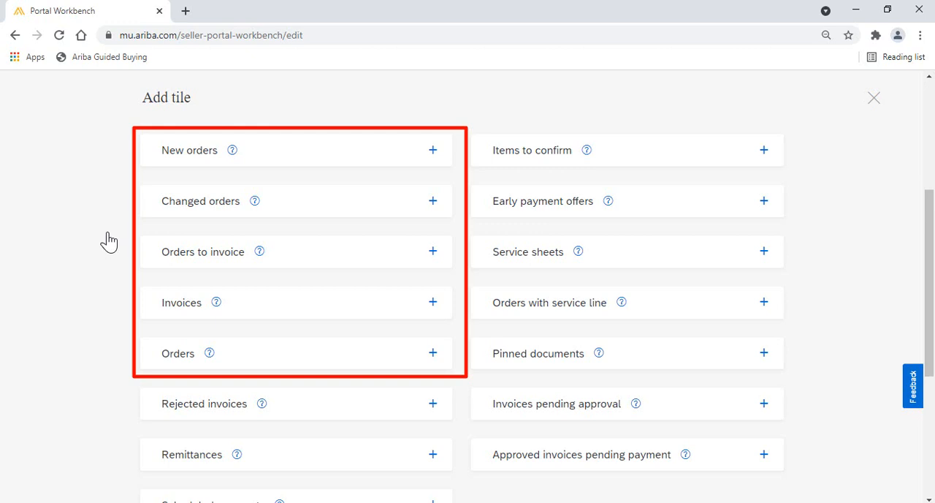
click(429, 149)
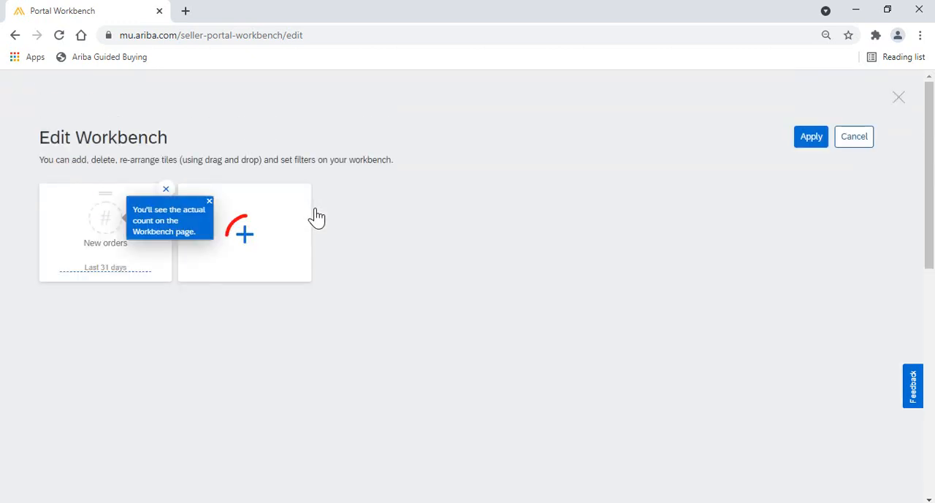
- Add Changed orders, Orders to invoice, Invoices and Orders tiles from the Add tile list
click(246, 234)
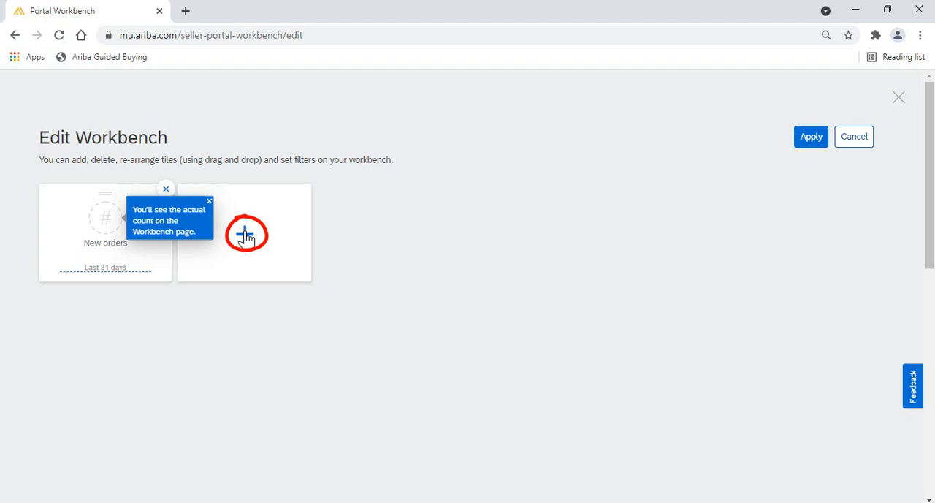
click(245, 234)
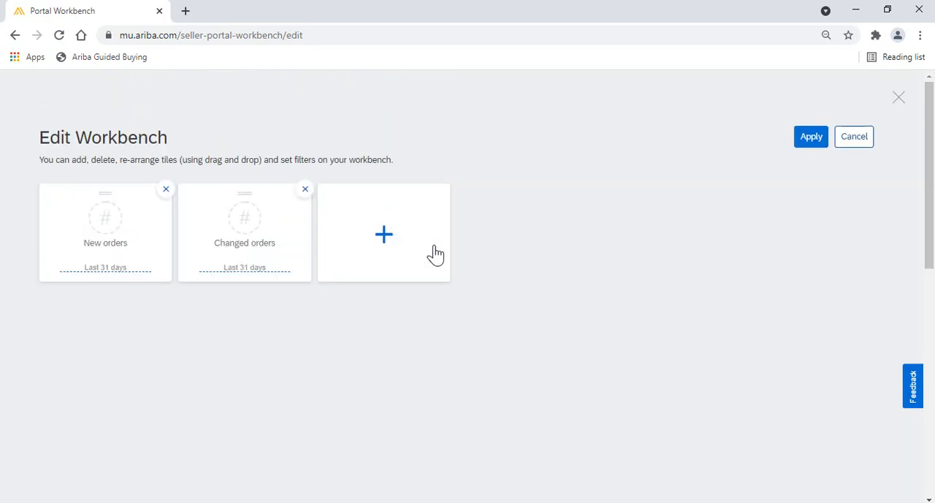
mouse_move(835, 149)
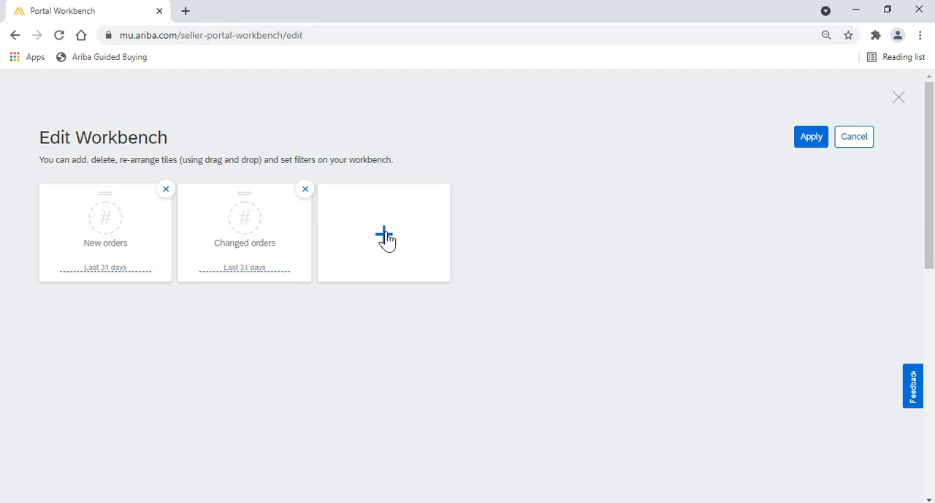
click(383, 232)
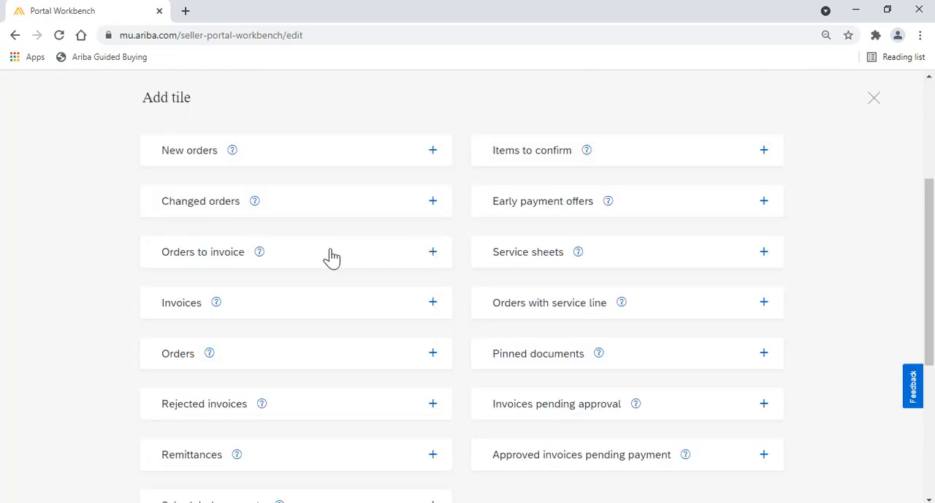
mouse_move(433, 251)
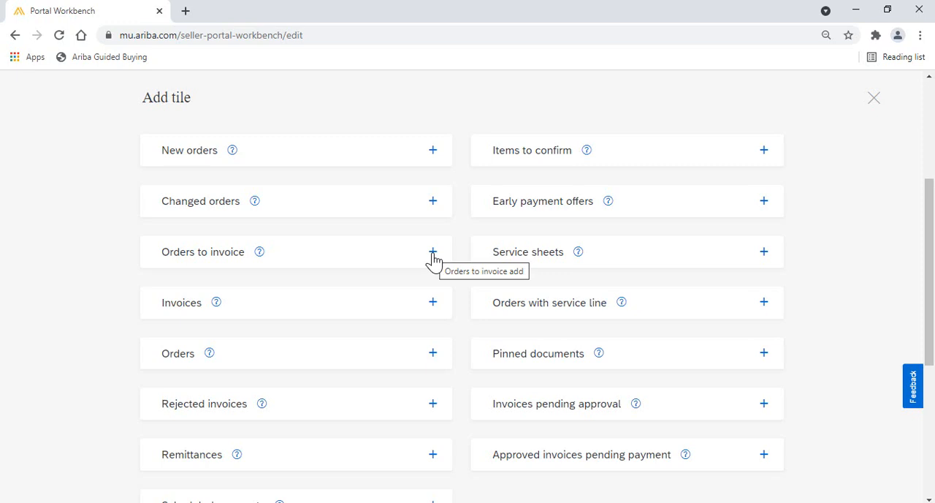
click(432, 251)
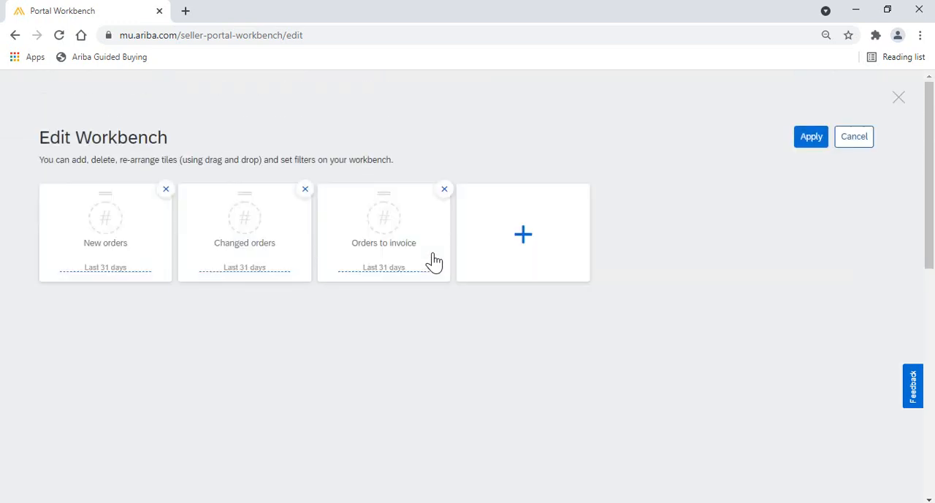
click(523, 234)
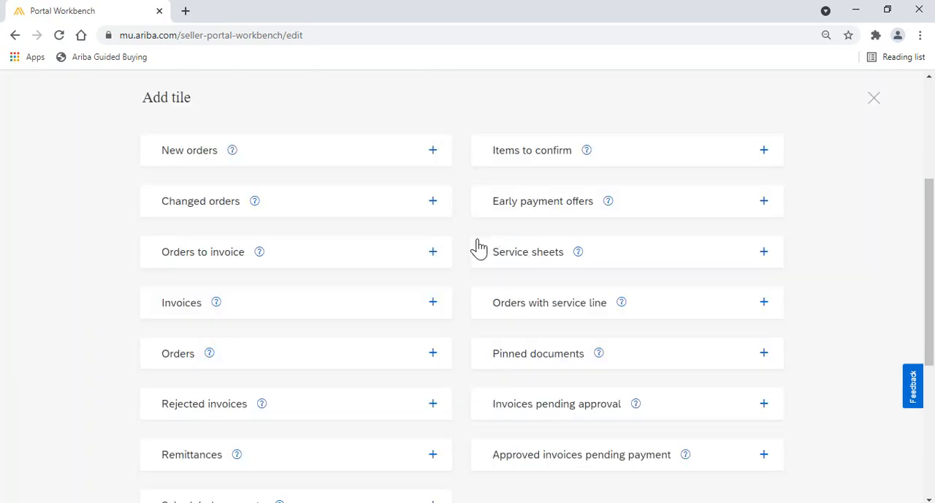
mouse_move(432, 357)
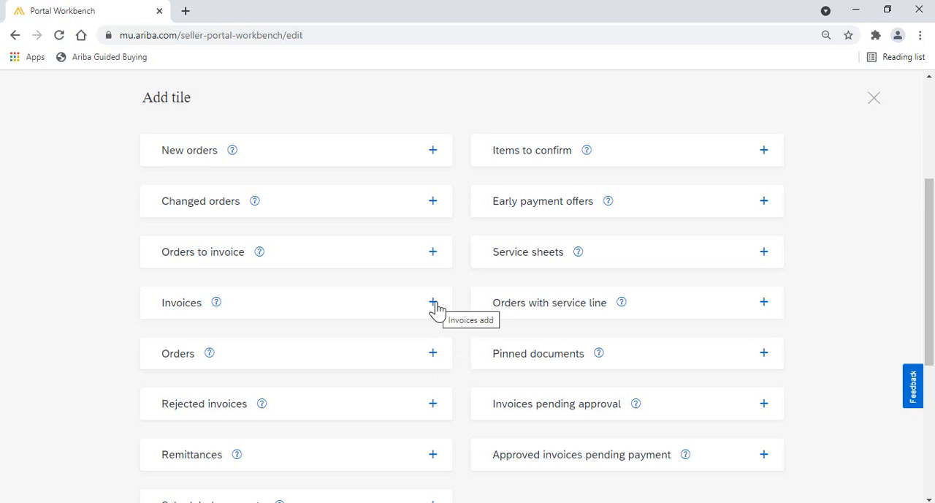
click(431, 303)
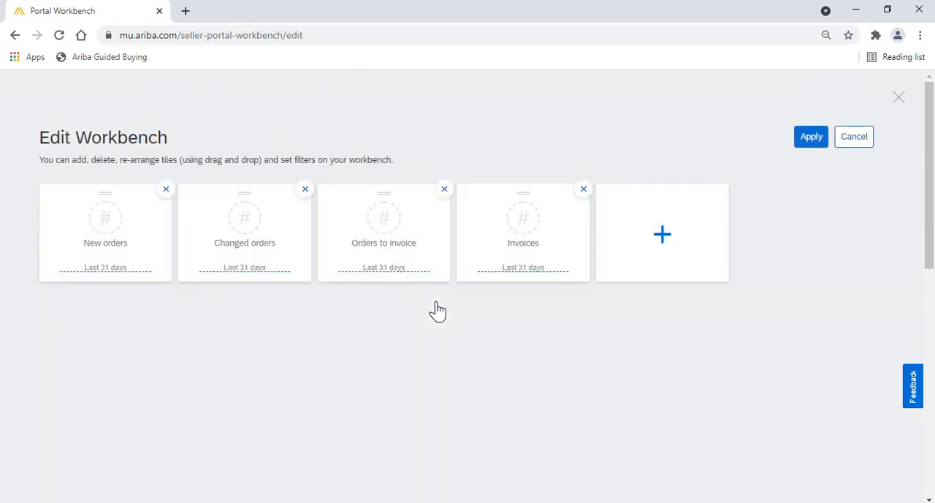
mouse_move(662, 234)
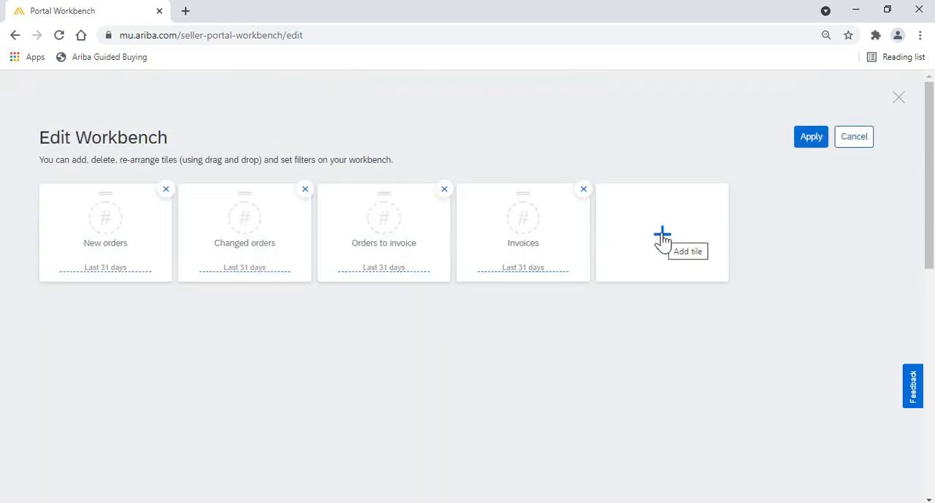
click(662, 233)
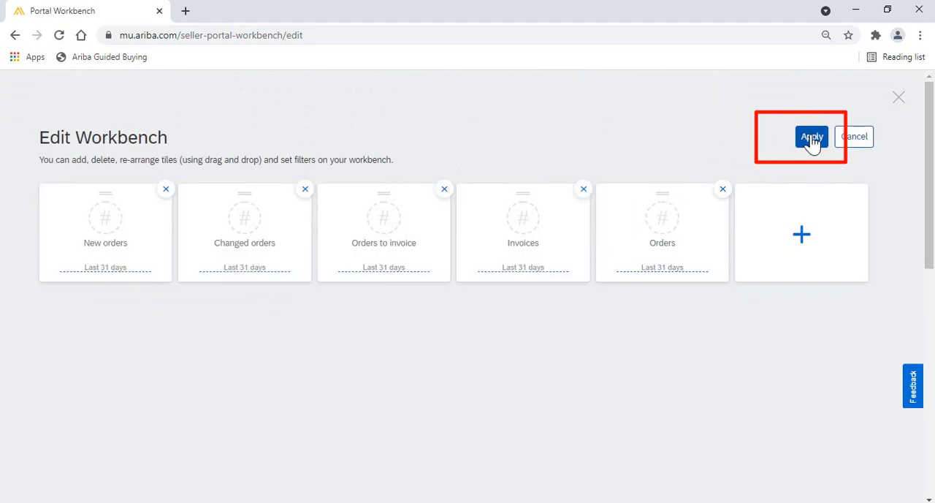
click(813, 137)
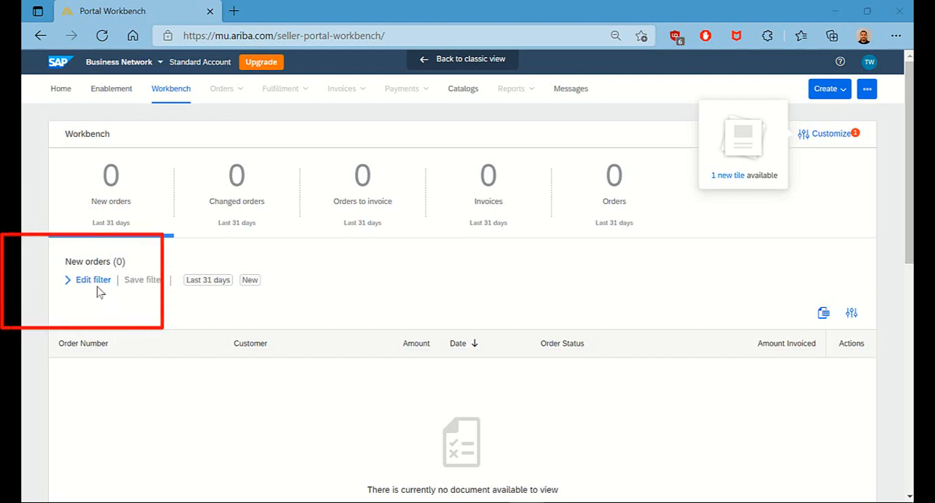
click(92, 280)
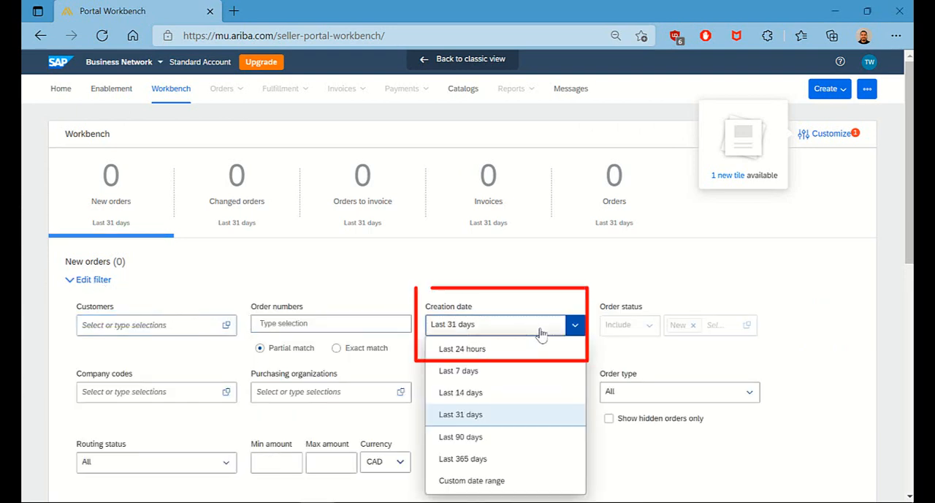
mouse_move(501, 461)
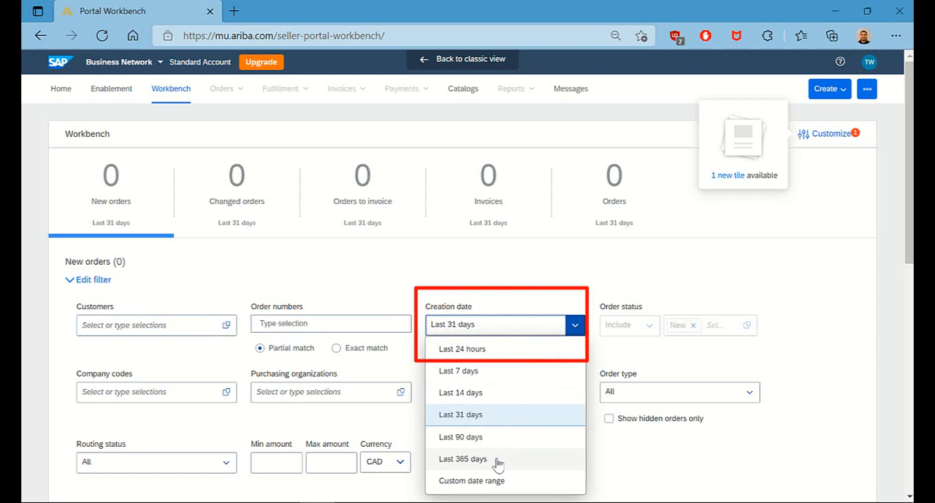
click(461, 459)
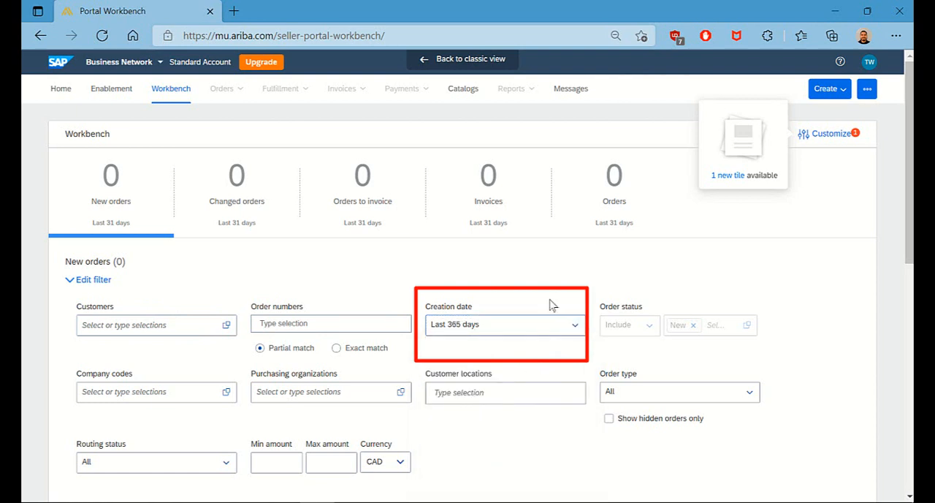
mouse_move(558, 281)
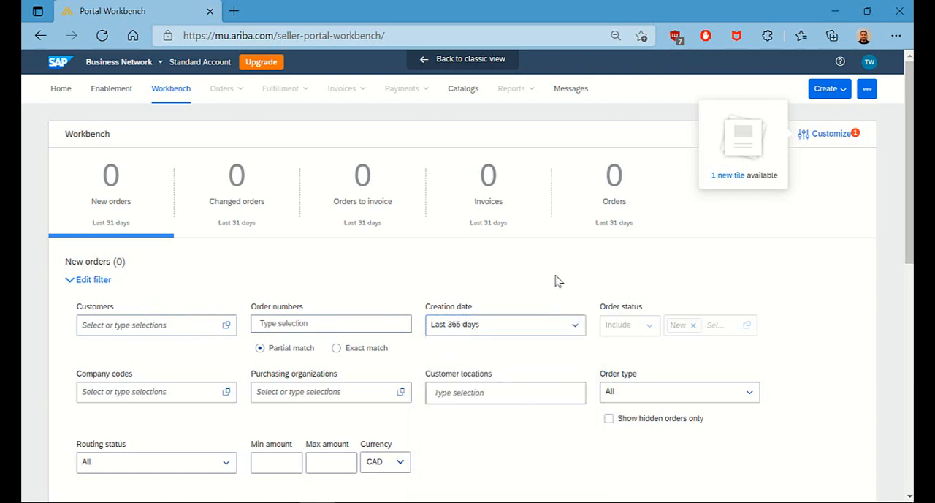
scroll(down, 3)
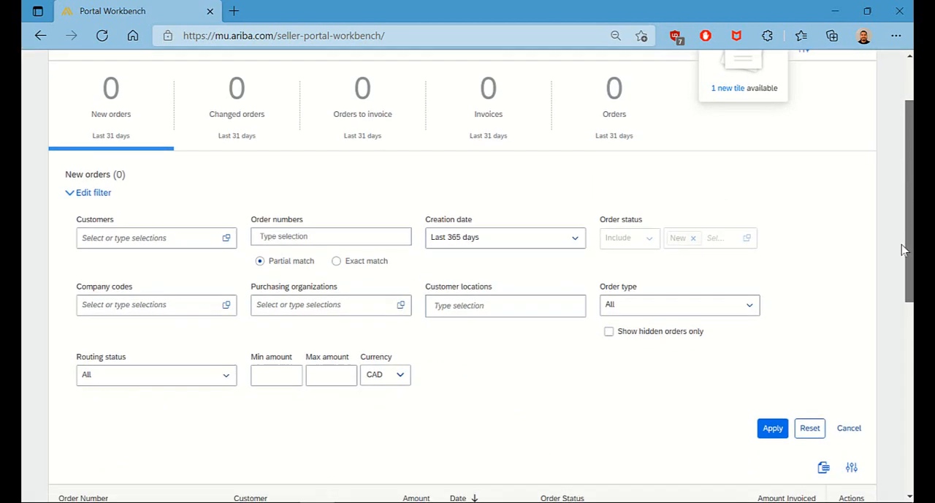
click(772, 428)
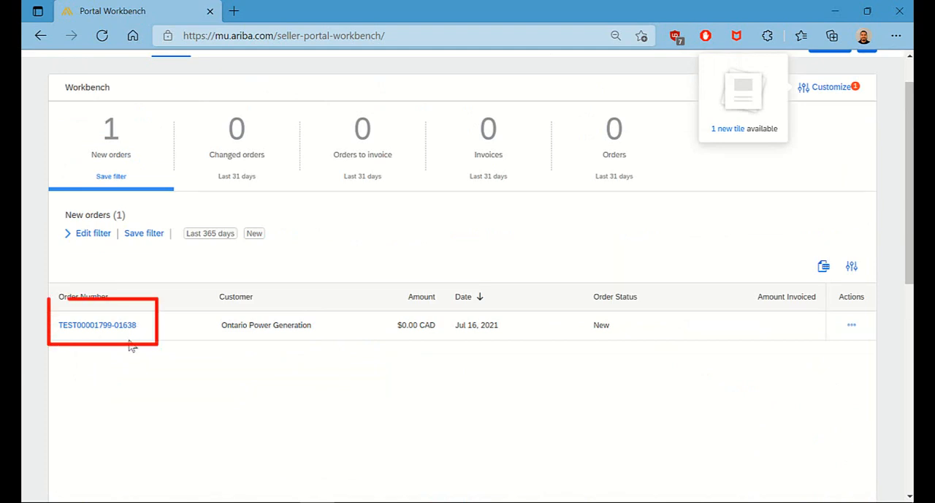
mouse_move(128, 325)
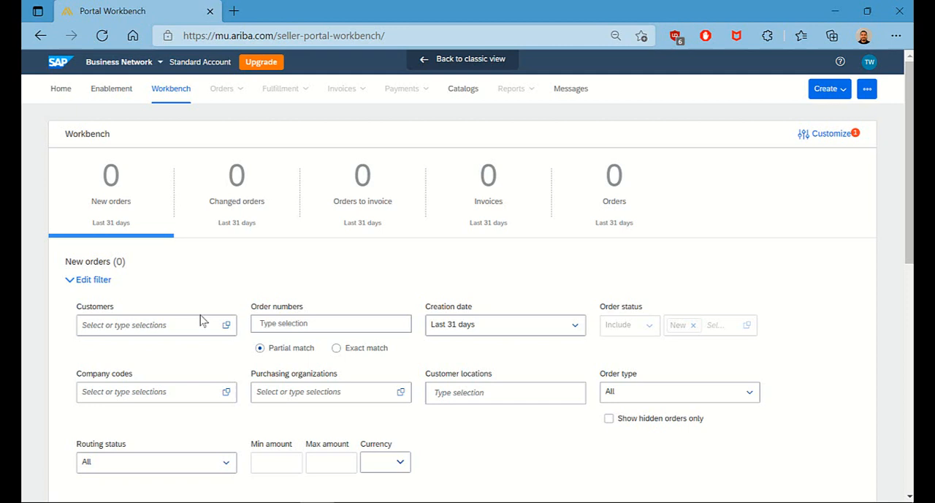
click(336, 348)
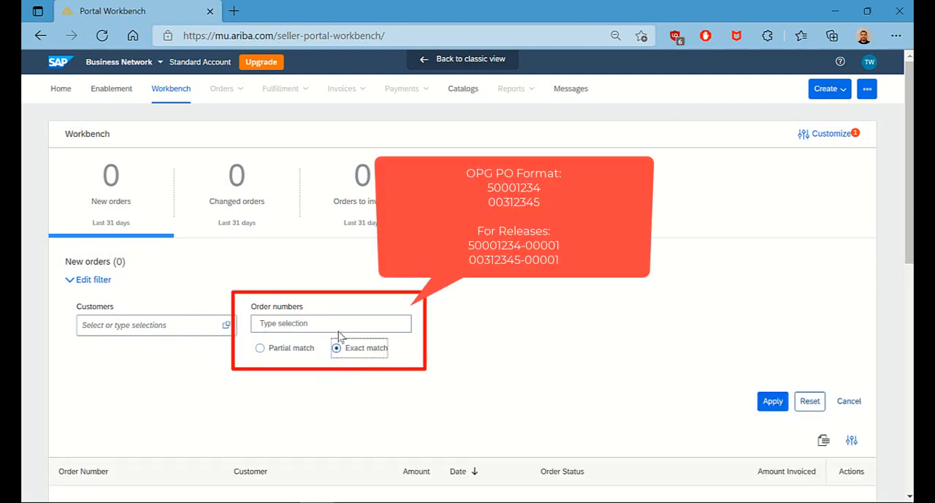
text(TEST00001799-01638)
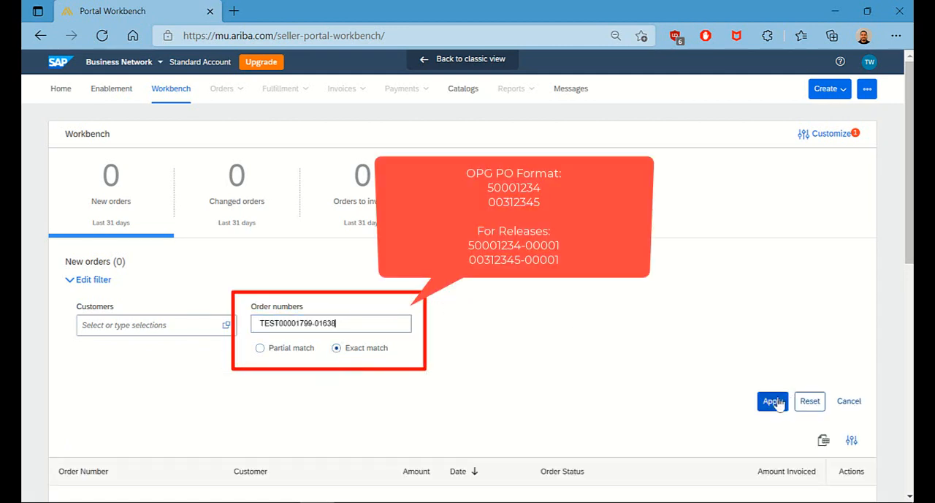
click(772, 401)
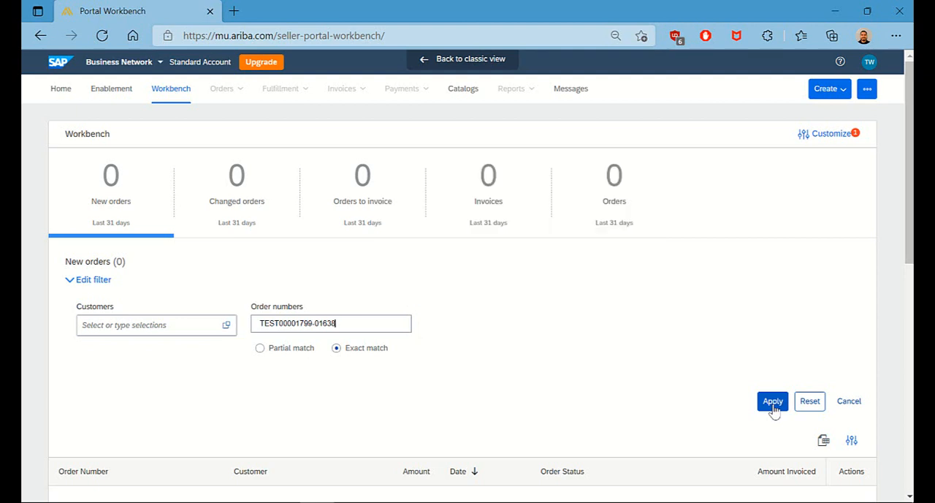
click(771, 400)
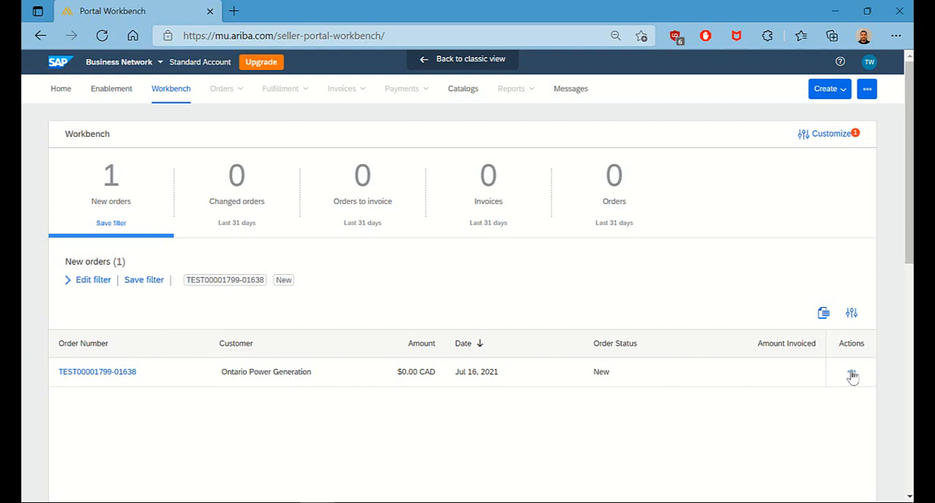
click(852, 372)
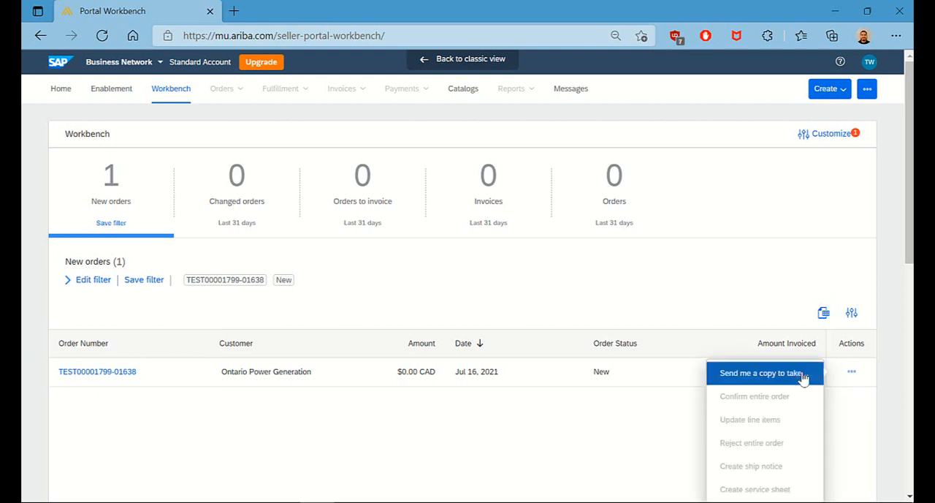
click(763, 373)
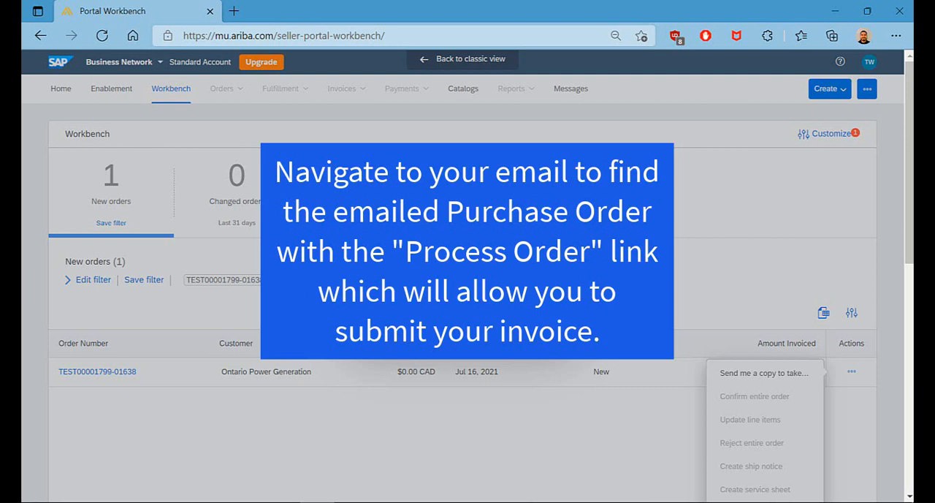
click(61, 88)
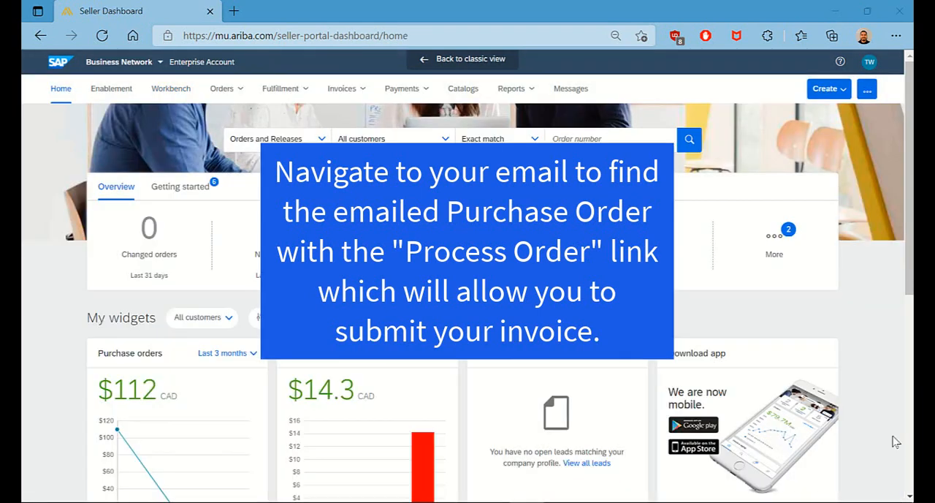
mouse_move(235, 99)
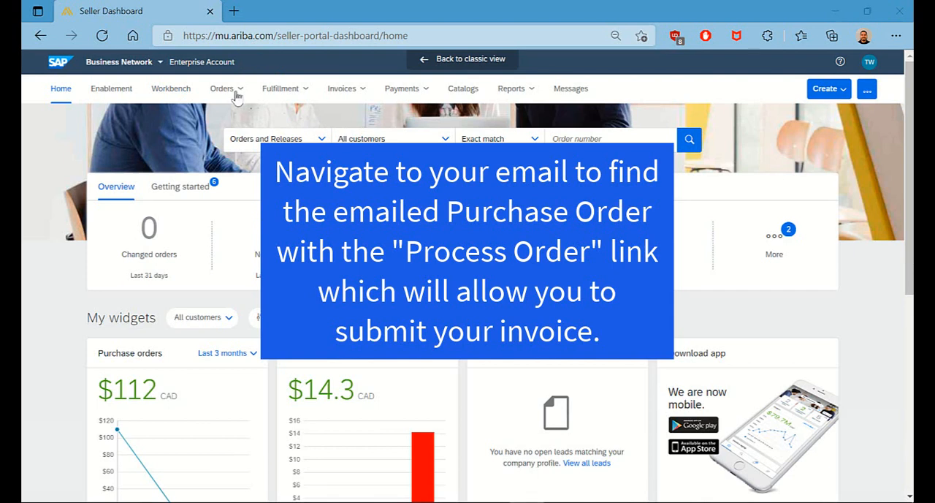
- Go to the Purchase Orders list from the Orders menu
click(222, 88)
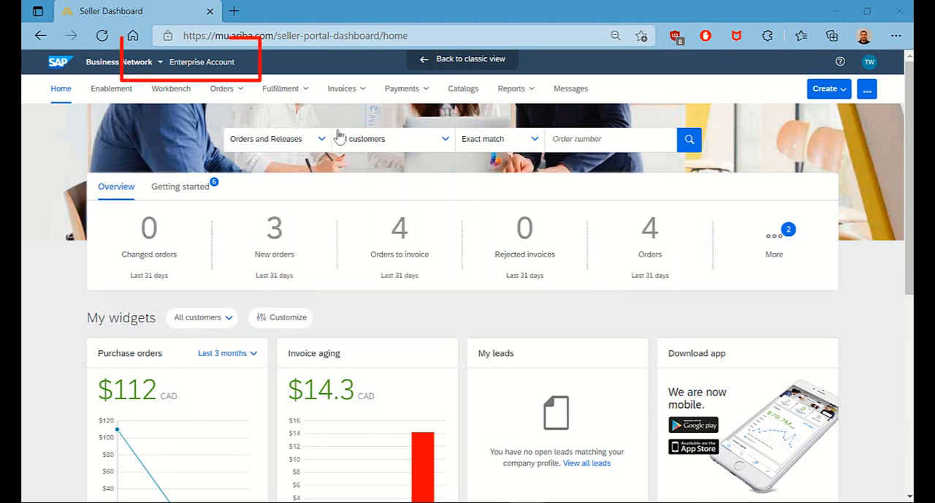
click(222, 87)
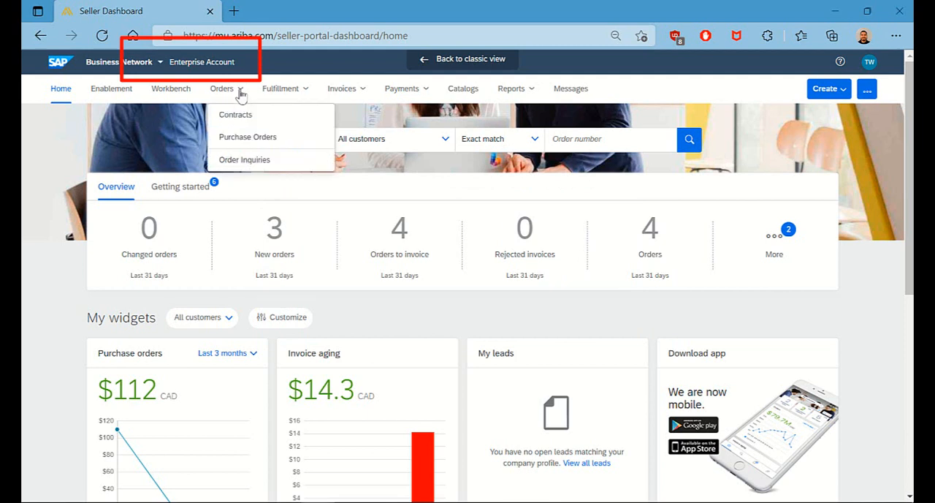
mouse_move(270, 138)
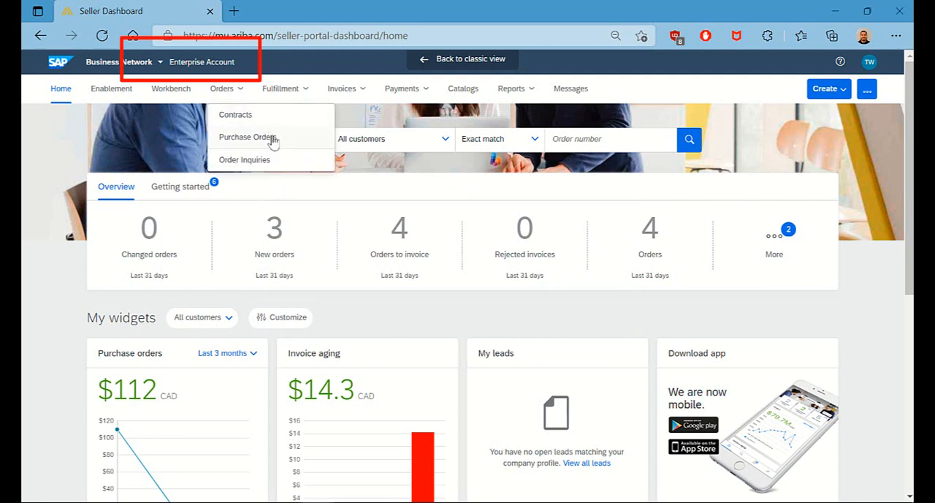
click(248, 138)
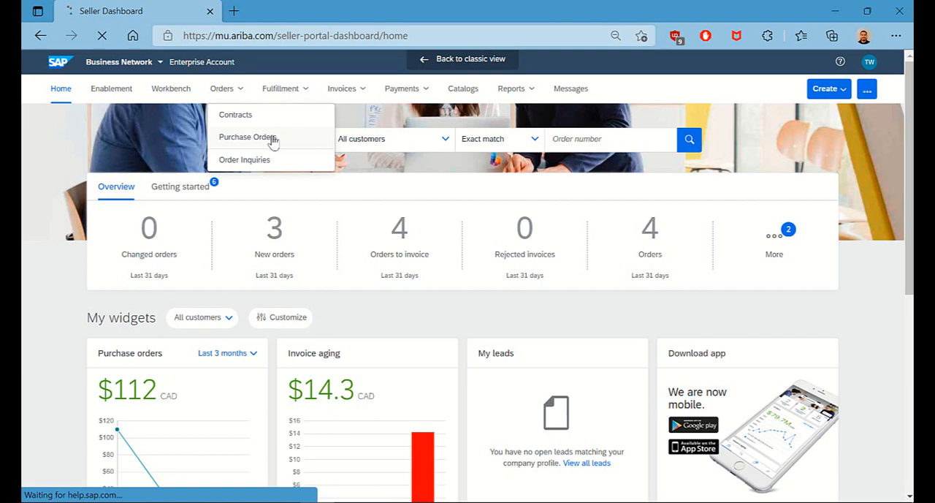
click(247, 137)
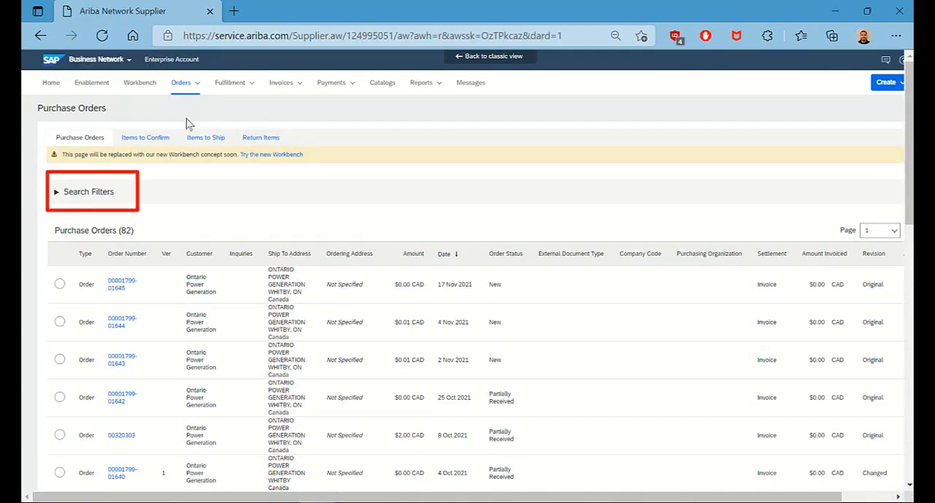
mouse_move(140, 188)
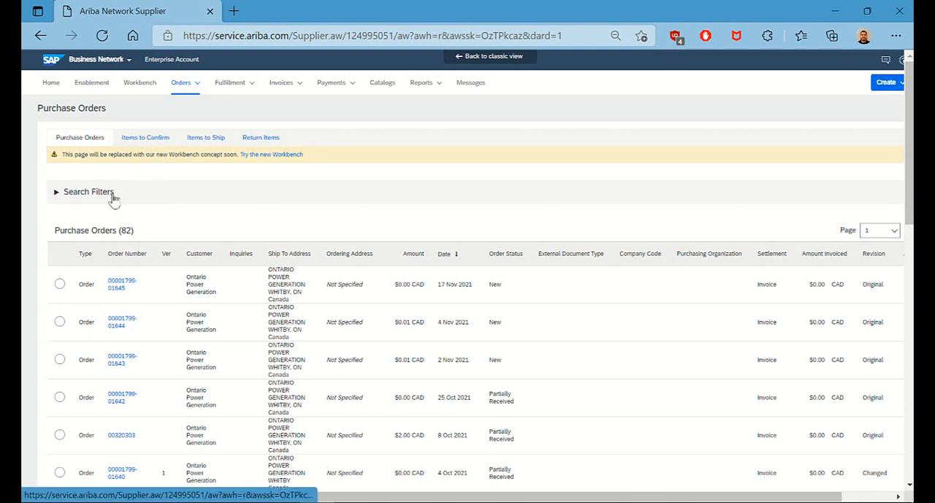
click(88, 191)
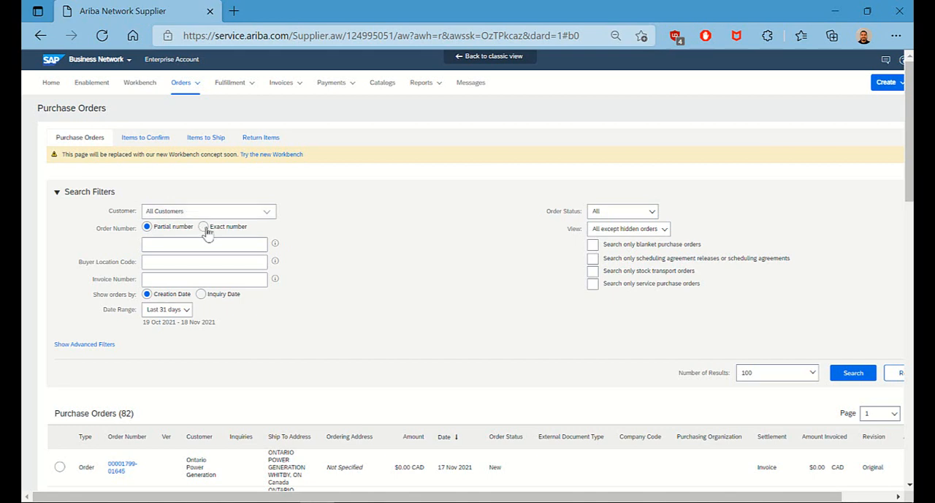
click(205, 226)
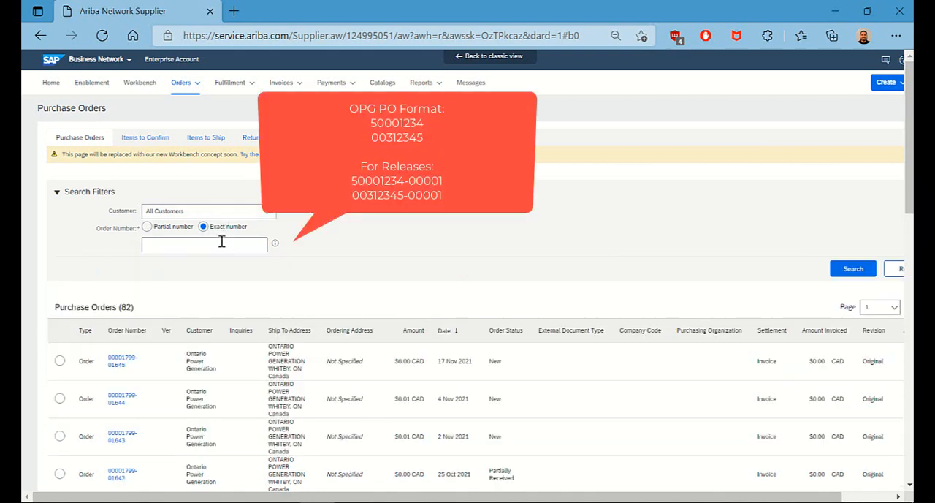
click(204, 243)
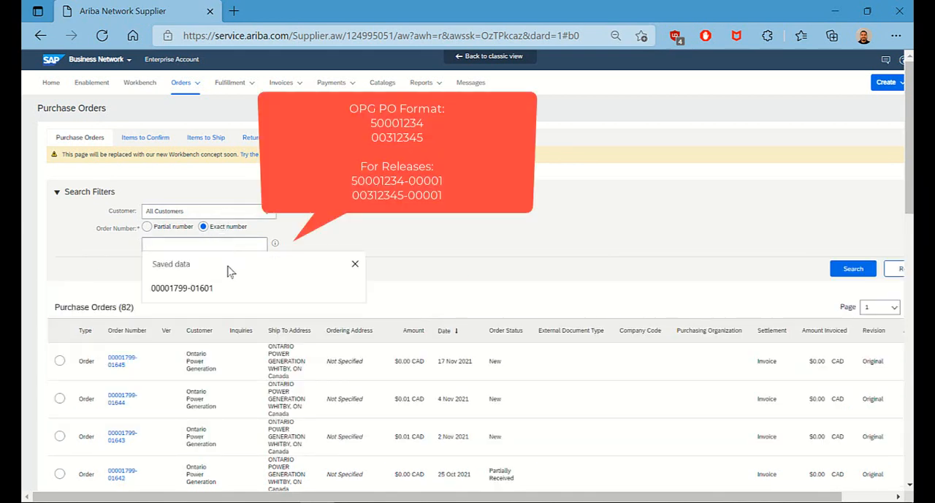
click(181, 288)
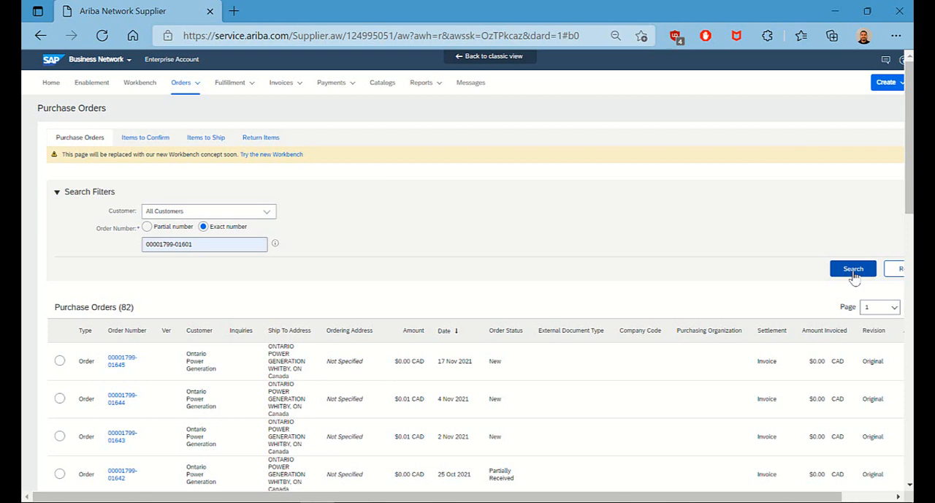
mouse_move(826, 272)
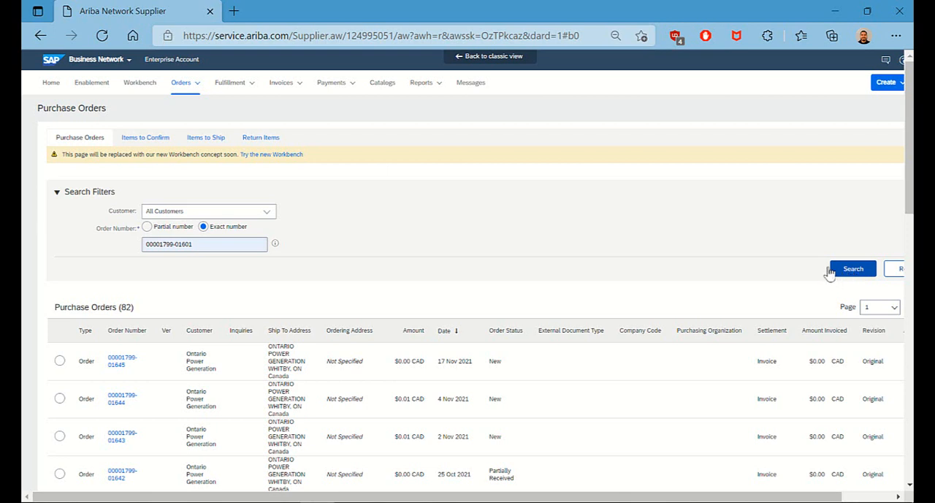
click(854, 268)
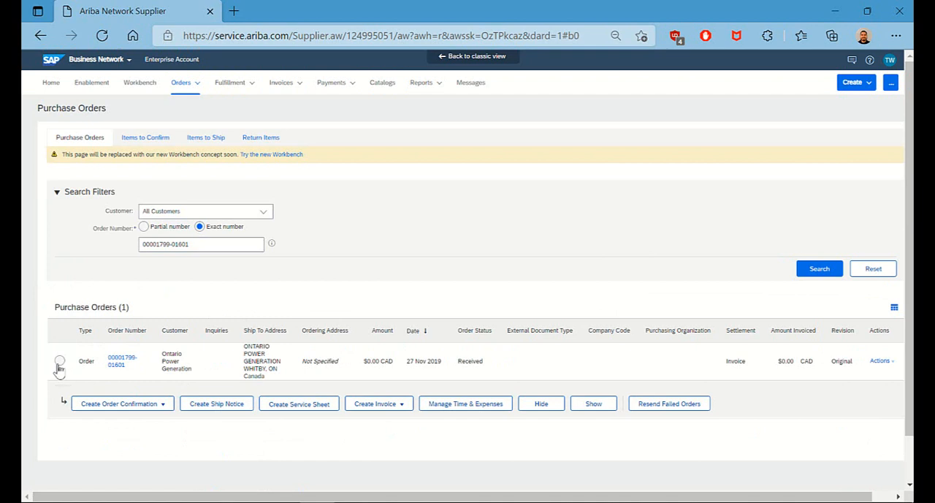
click(58, 360)
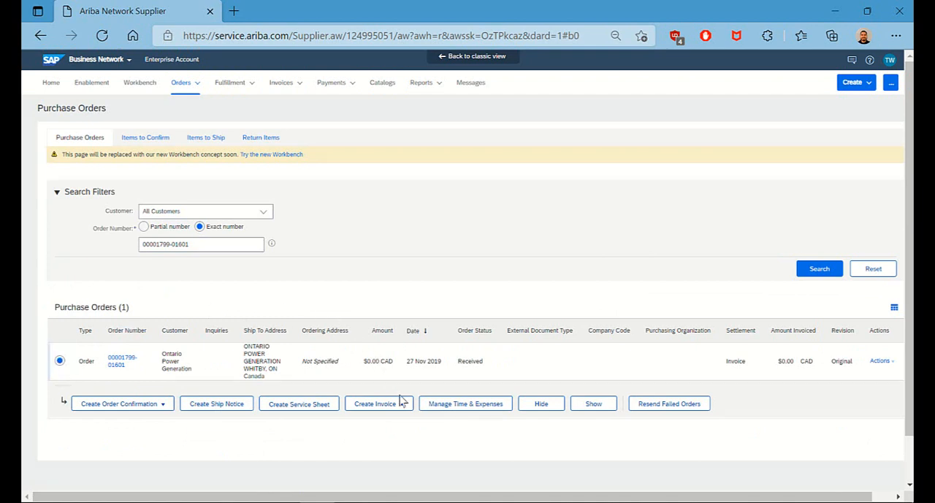
click(407, 403)
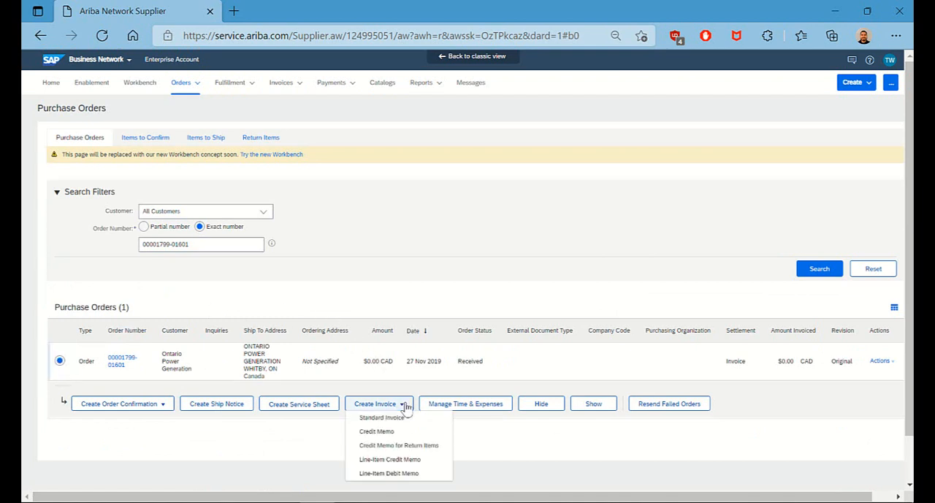